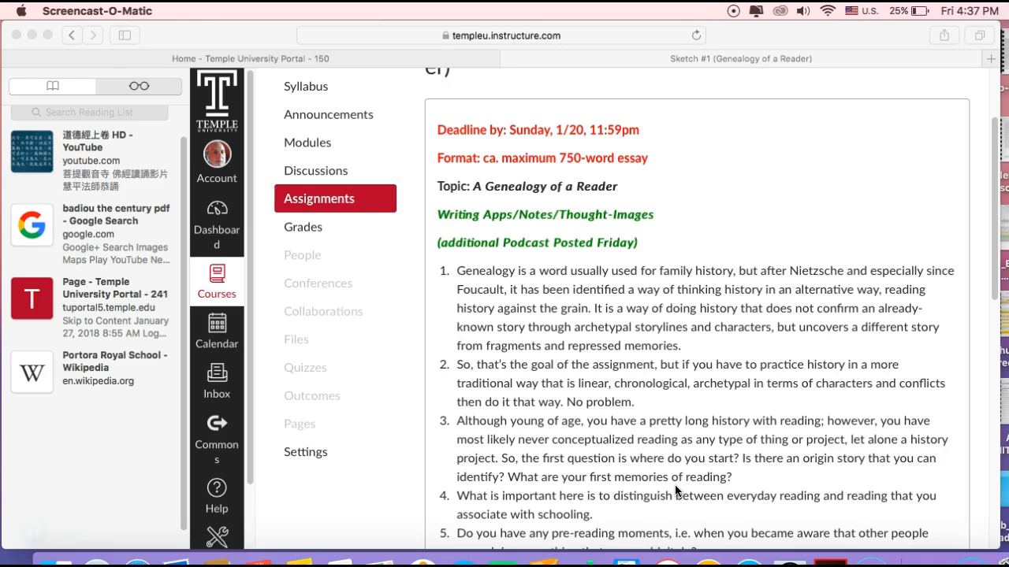
scroll(down, 3)
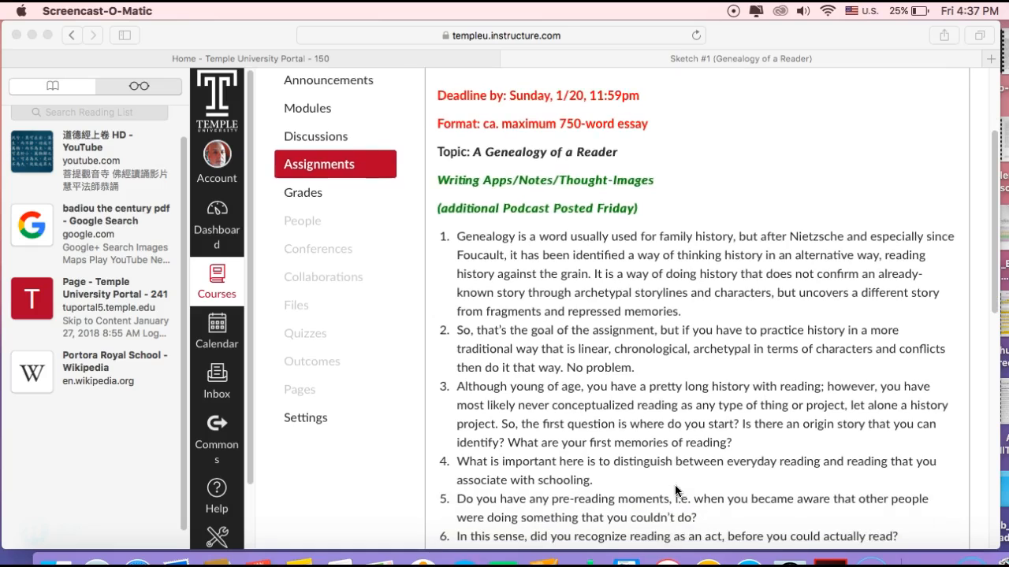
scroll(down, 3)
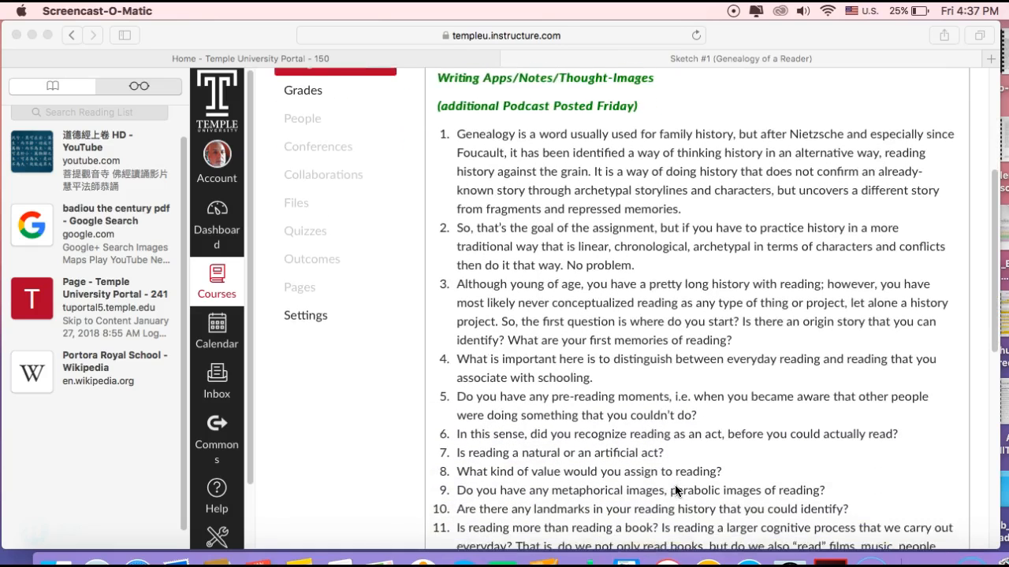
scroll(down, 3)
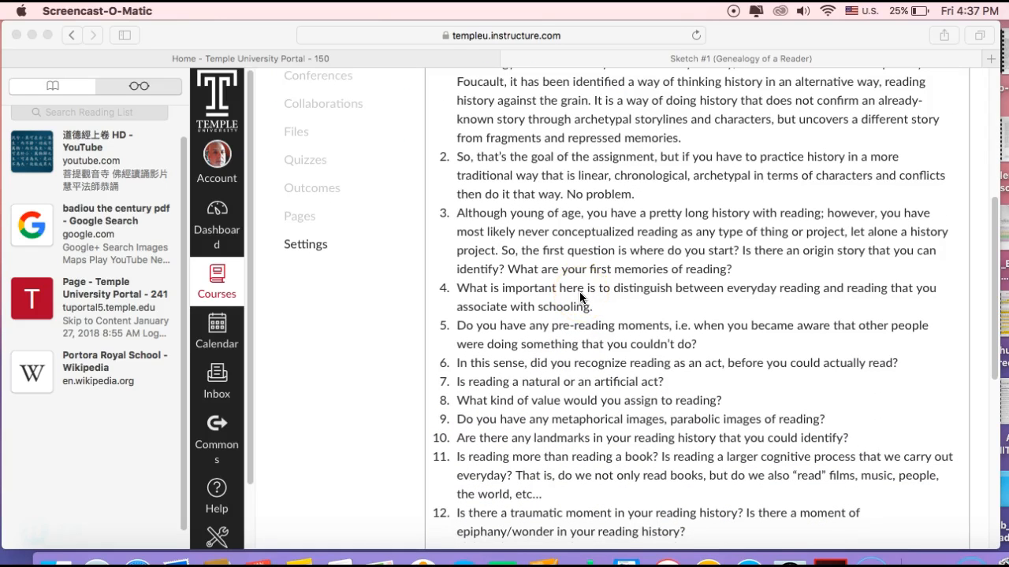
scroll(up, 3)
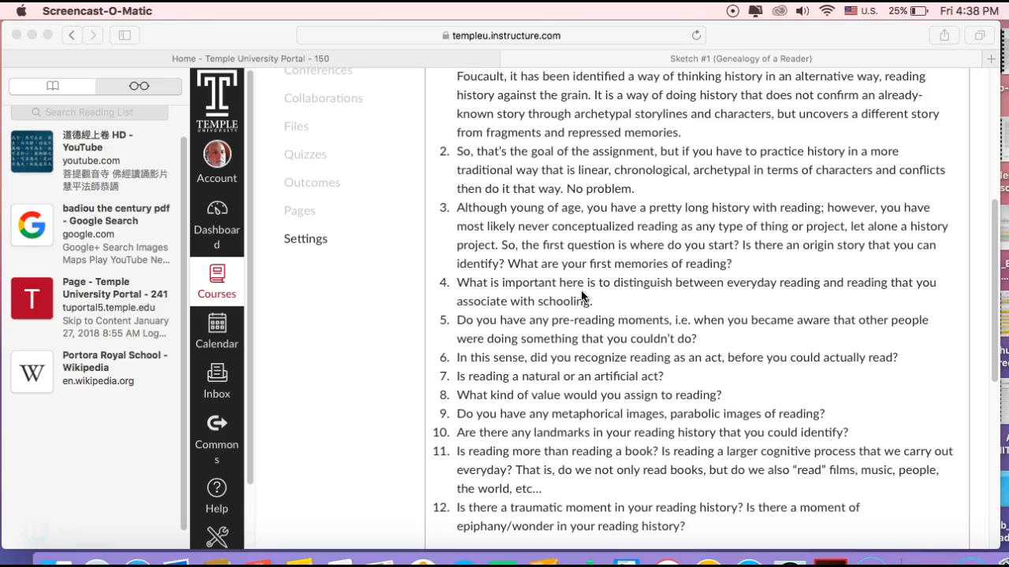
scroll(up, 3)
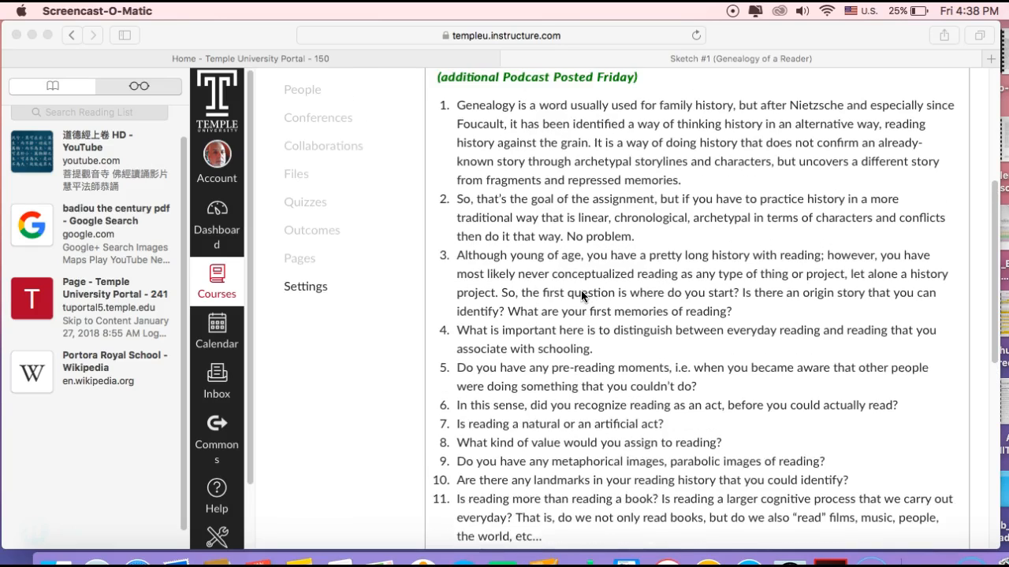
scroll(up, 3)
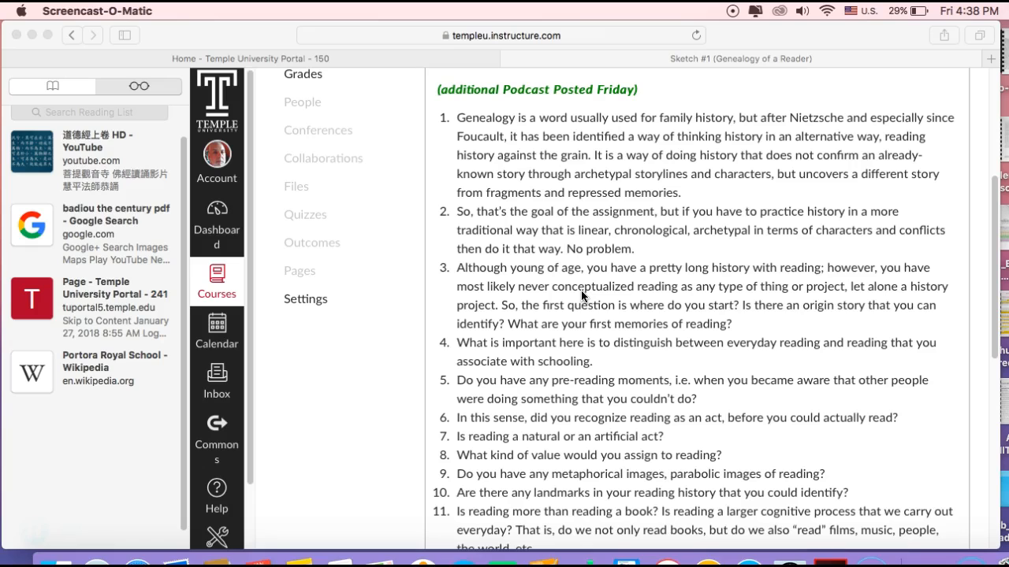
scroll(up, 3)
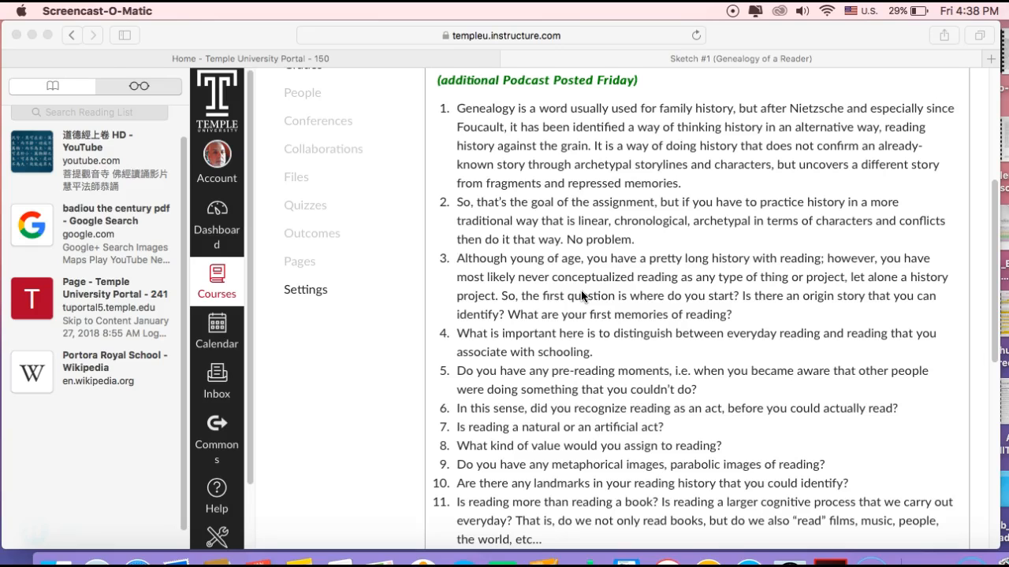
scroll(up, 3)
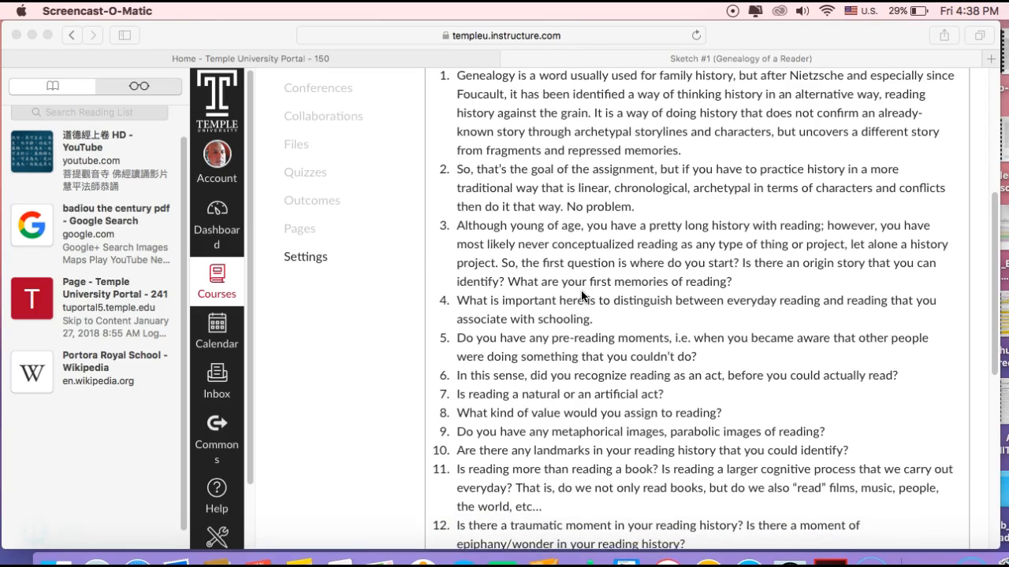
scroll(down, 3)
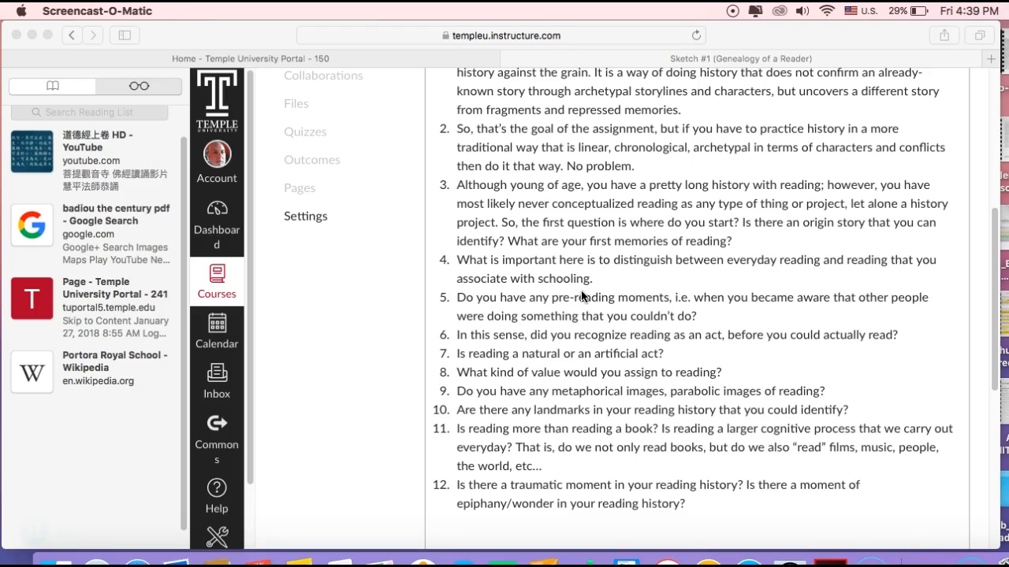
scroll(up, 3)
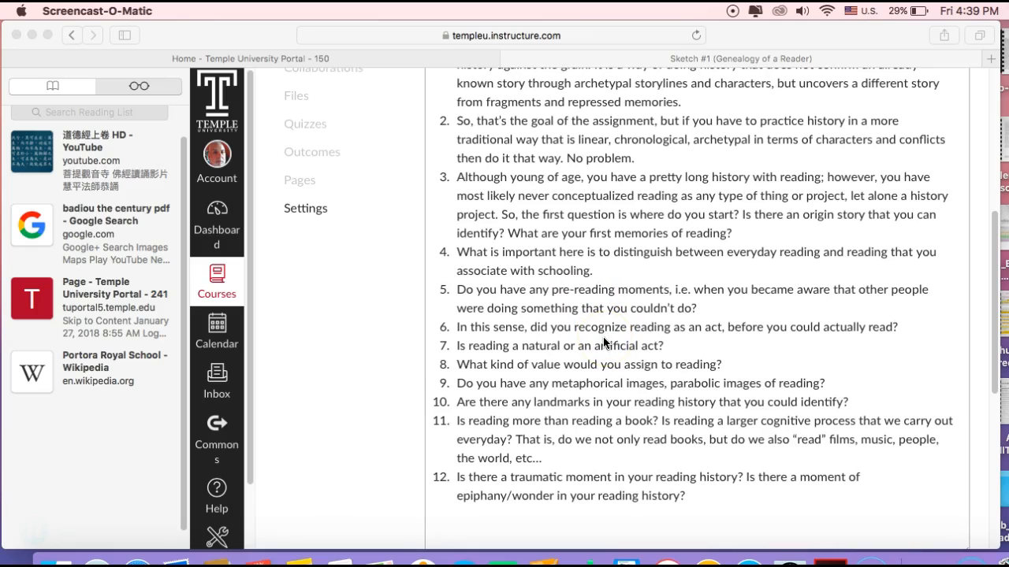